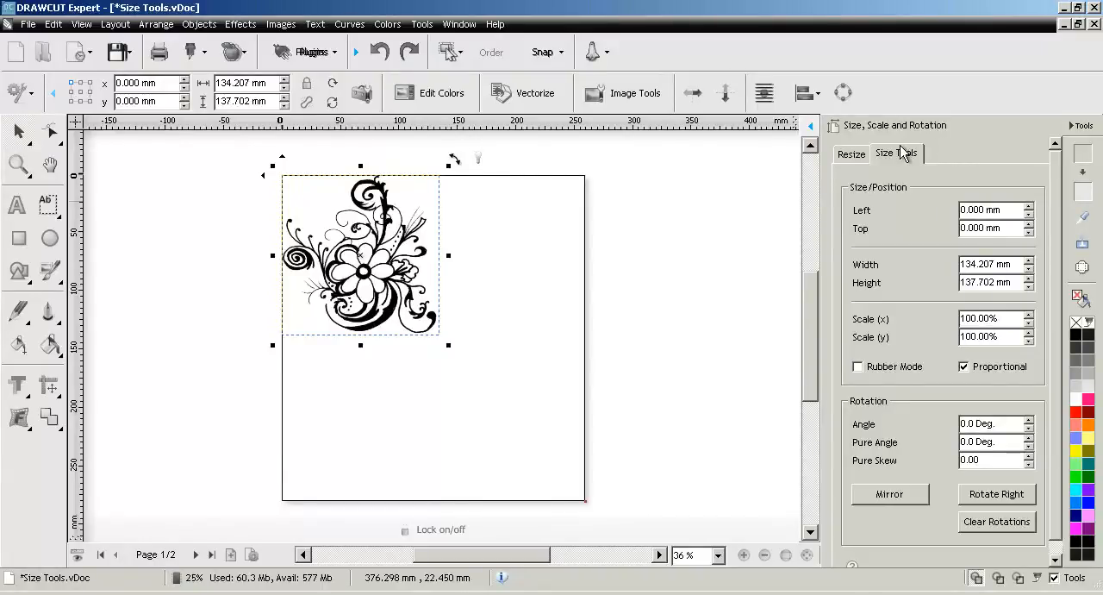
mouse_move(858, 129)
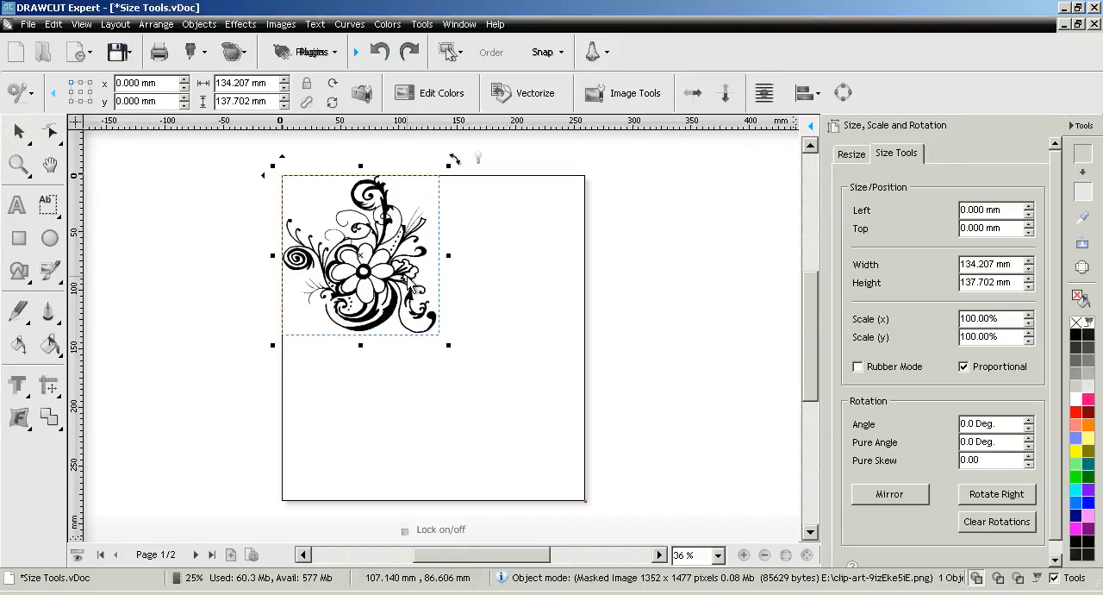
mouse_move(213, 154)
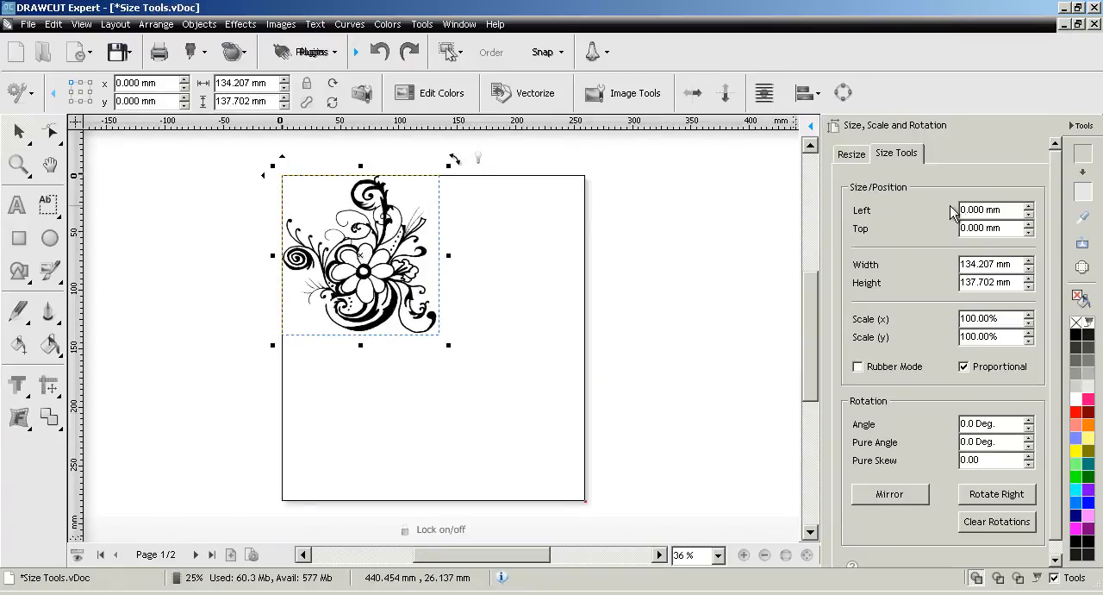
Step: Move the flower clipart in from the page corner, halve then double it, keeping proportional sizing on
click(1029, 205)
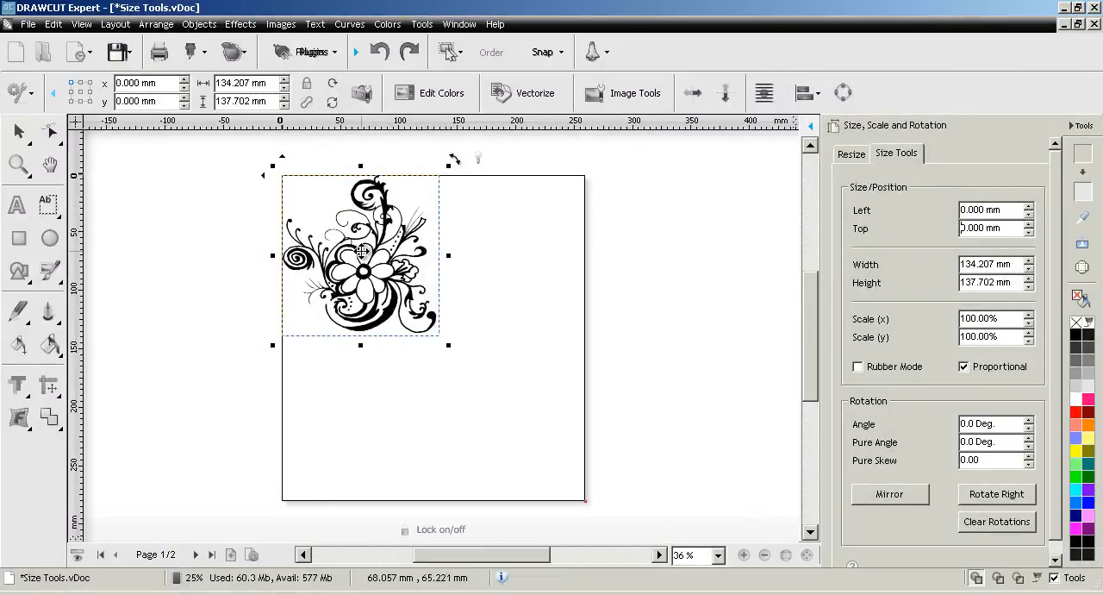
drag(360, 252, 410, 297)
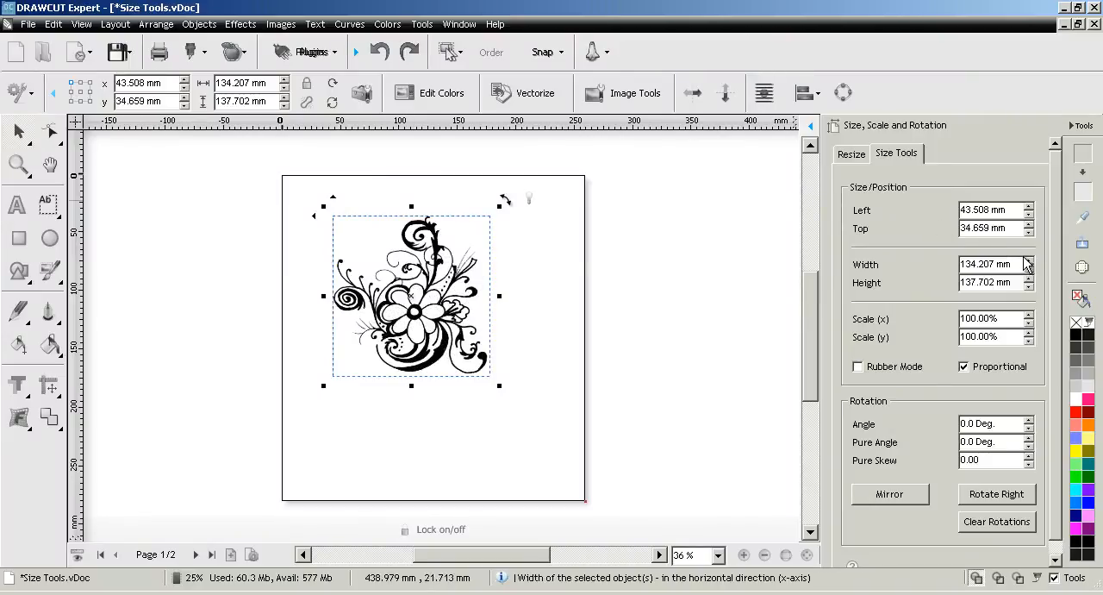
click(1031, 260)
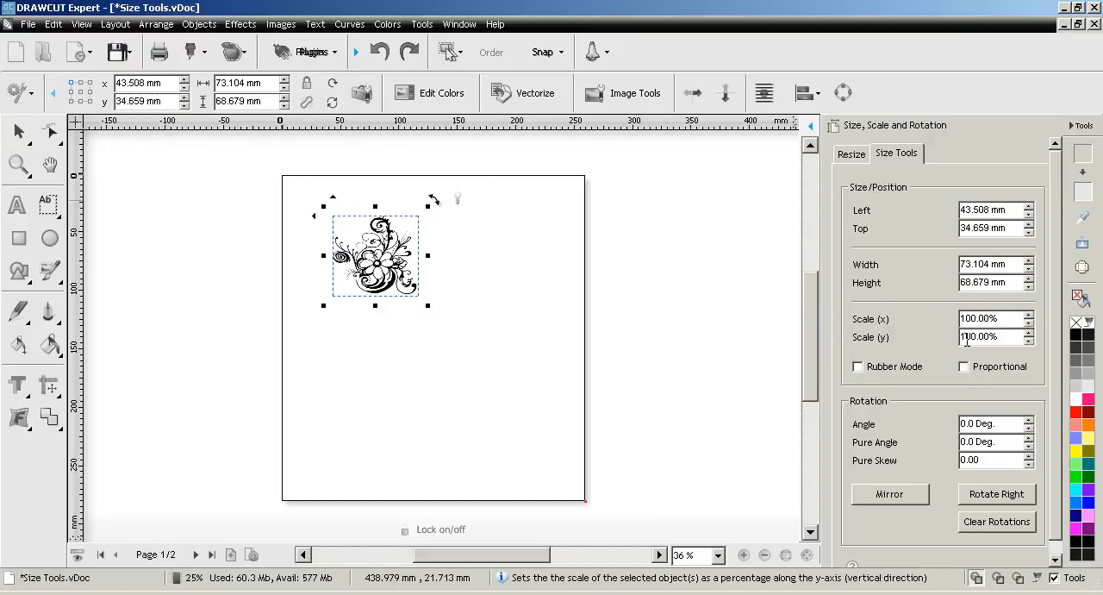
click(991, 318)
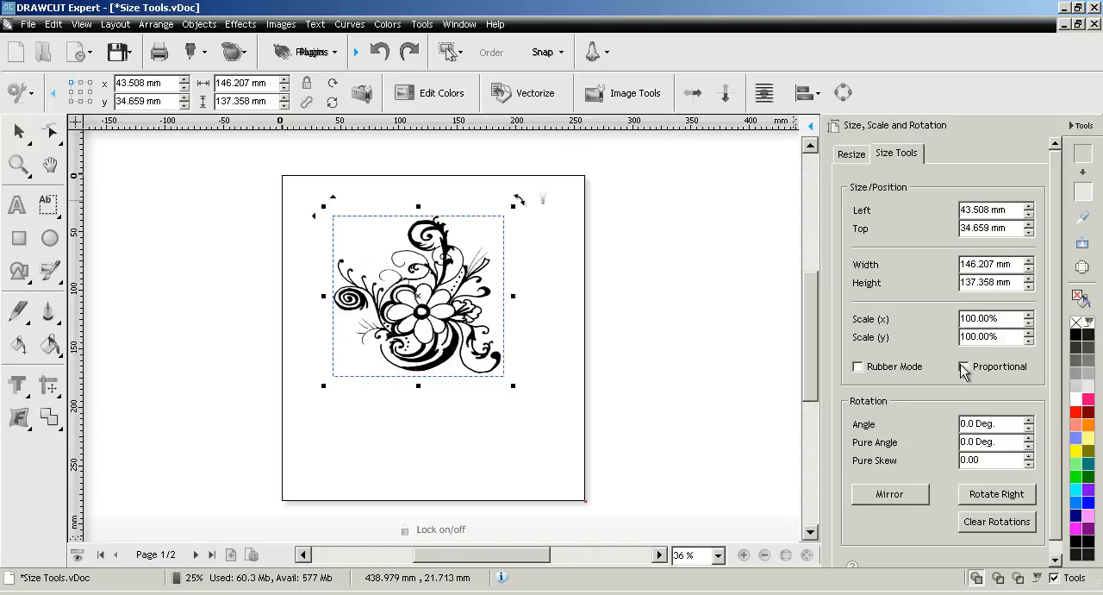
click(963, 366)
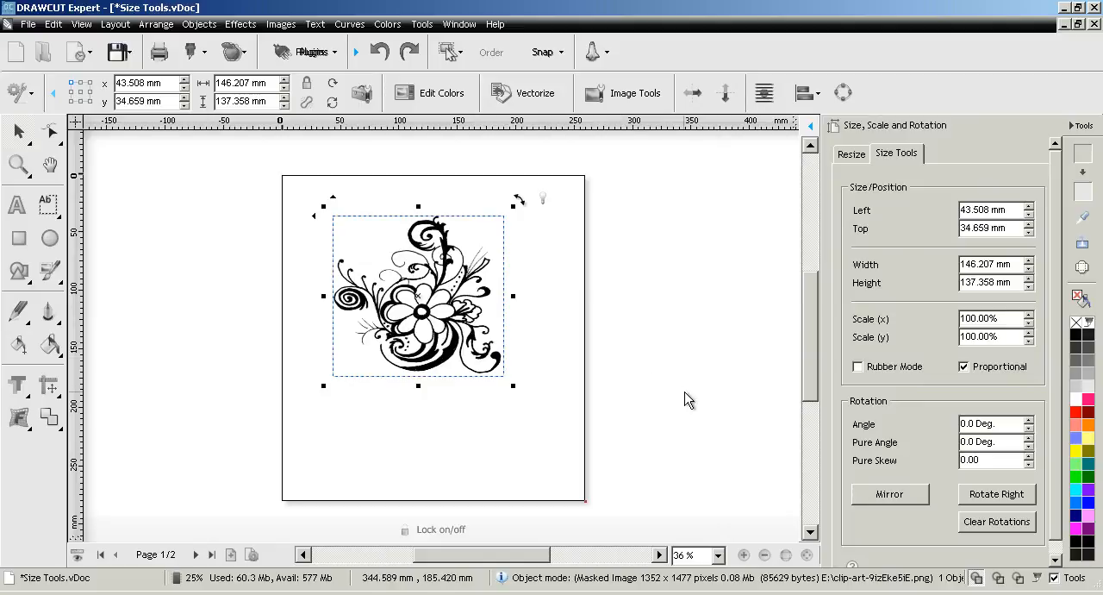
mouse_move(840, 411)
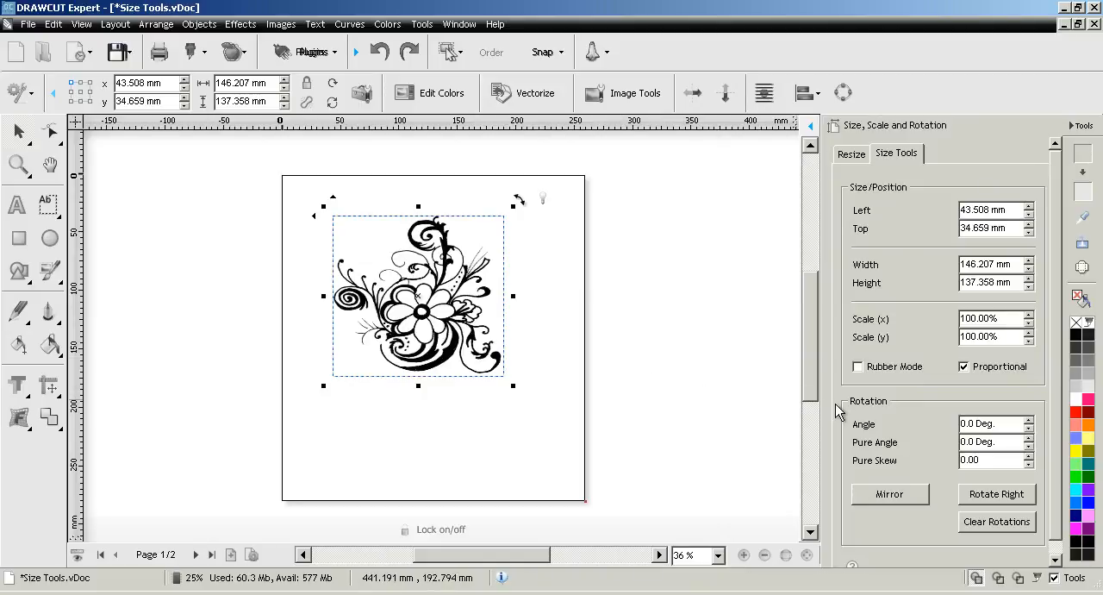
mouse_move(874, 406)
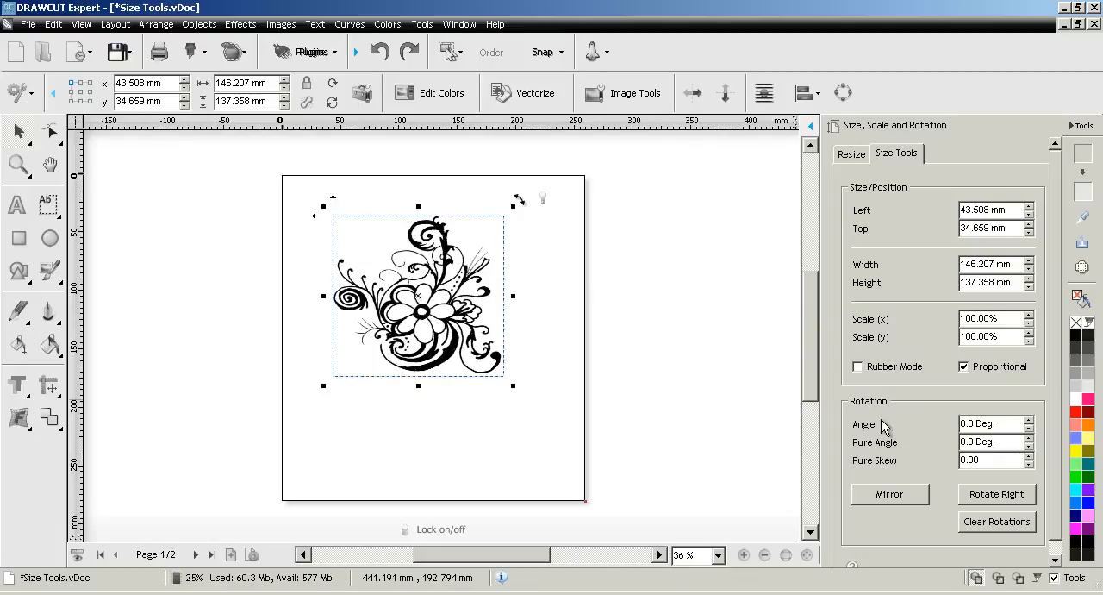
mouse_move(1025, 422)
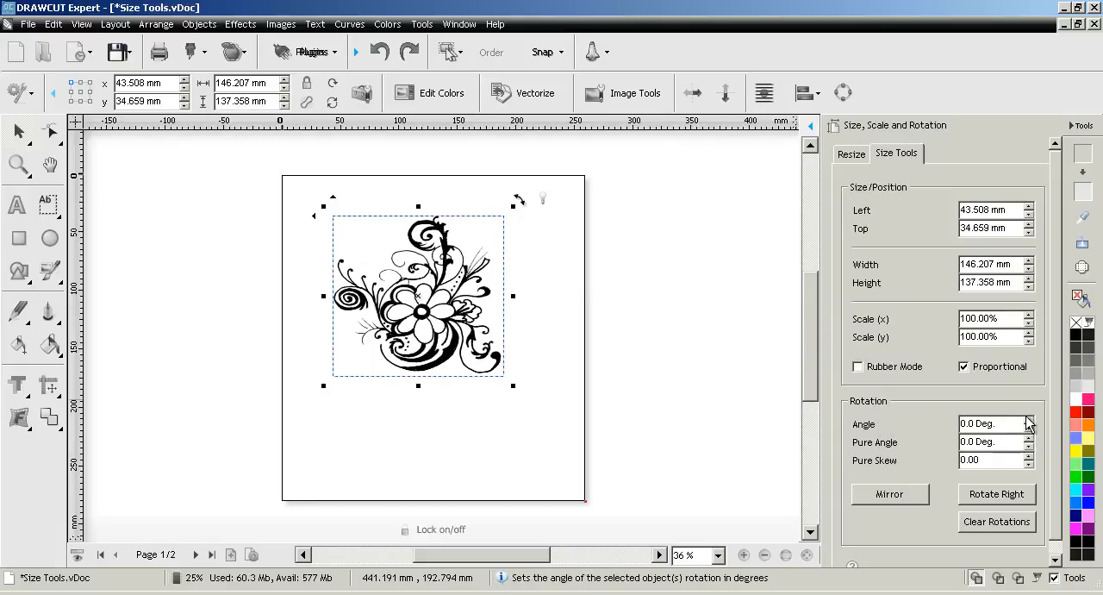
Step: Set Pure Angle to 15 degrees, clear rotations, then spin it back up to 15 degrees
click(1028, 438)
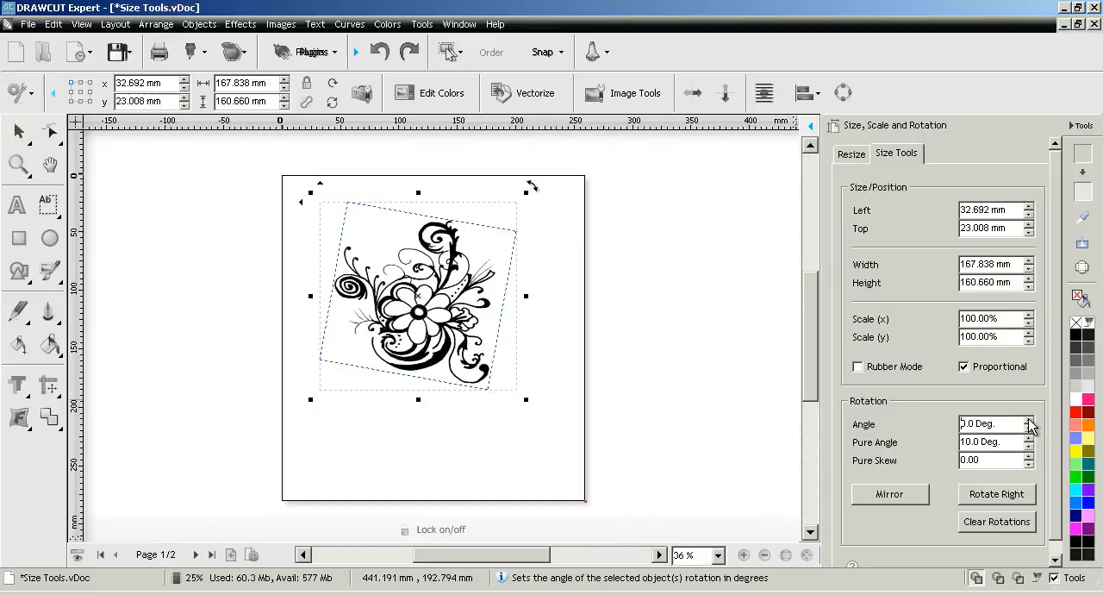
click(1030, 437)
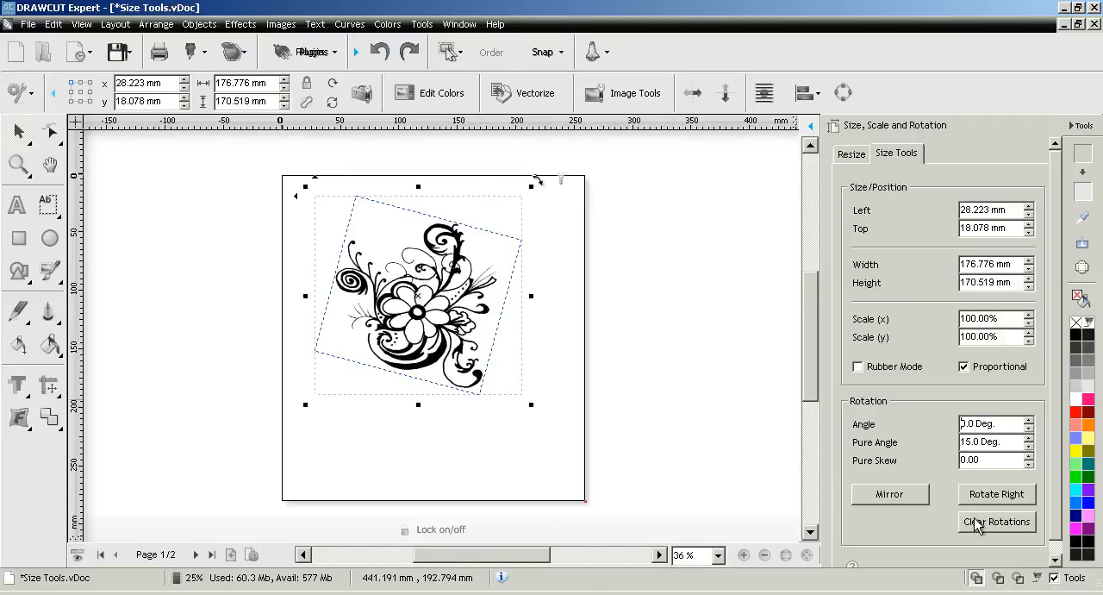
click(996, 522)
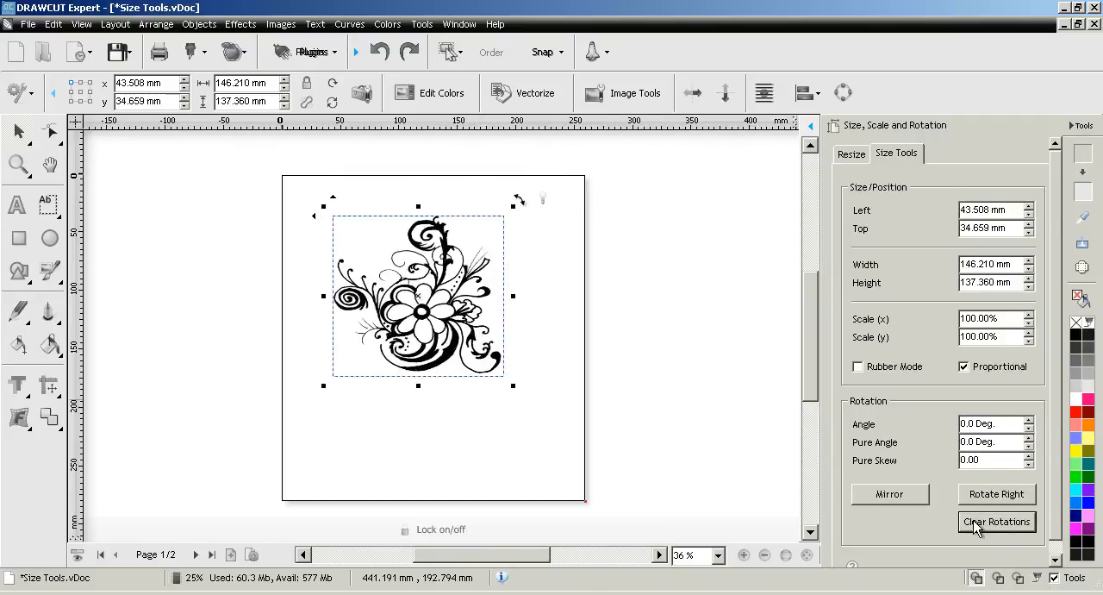
mouse_move(996, 493)
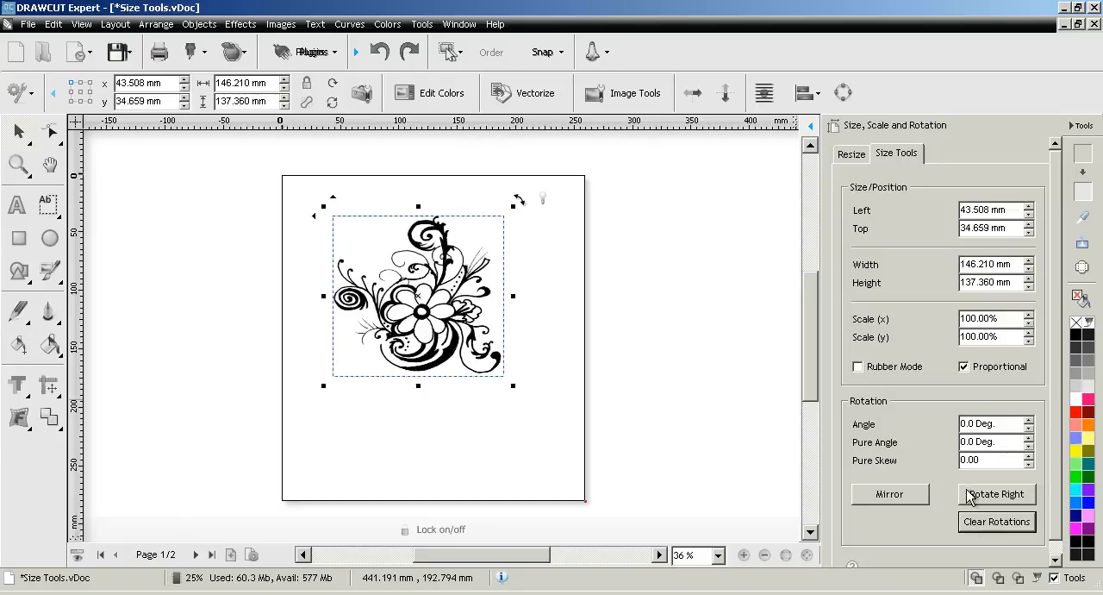
mouse_move(1030, 441)
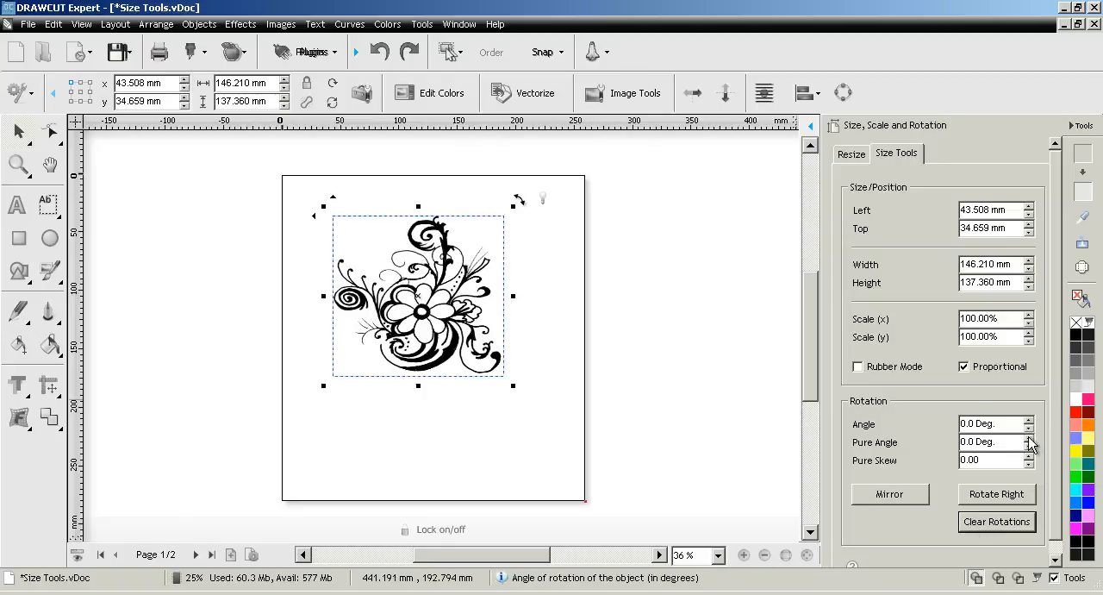
click(1030, 438)
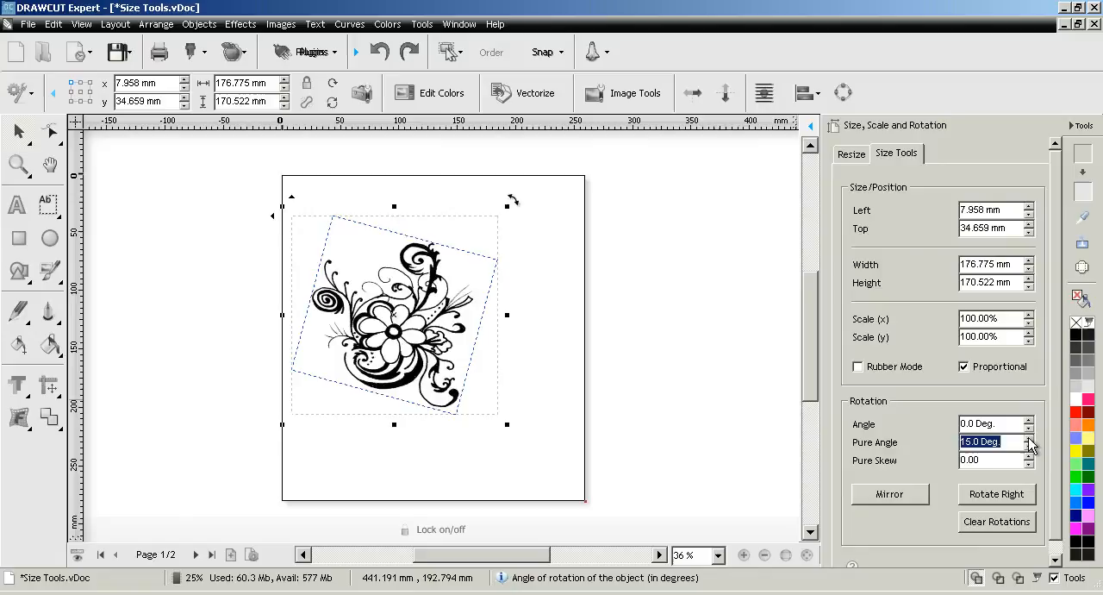
click(996, 522)
text(1)
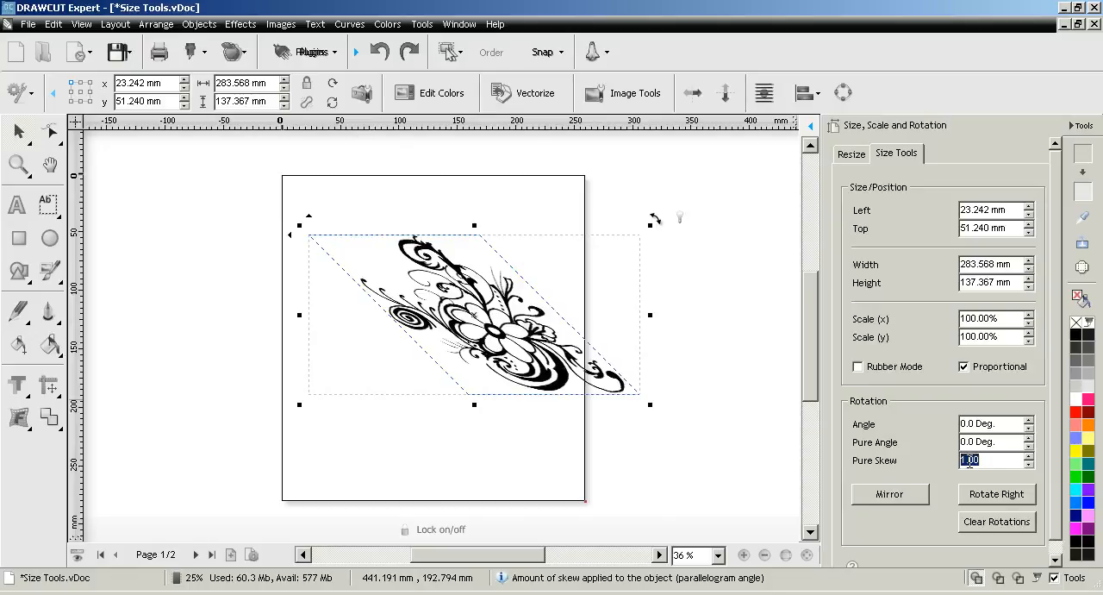
Step: Try a 2.00 Pure Skew and a mirror, then rotate right twice back upright
text(2.00)
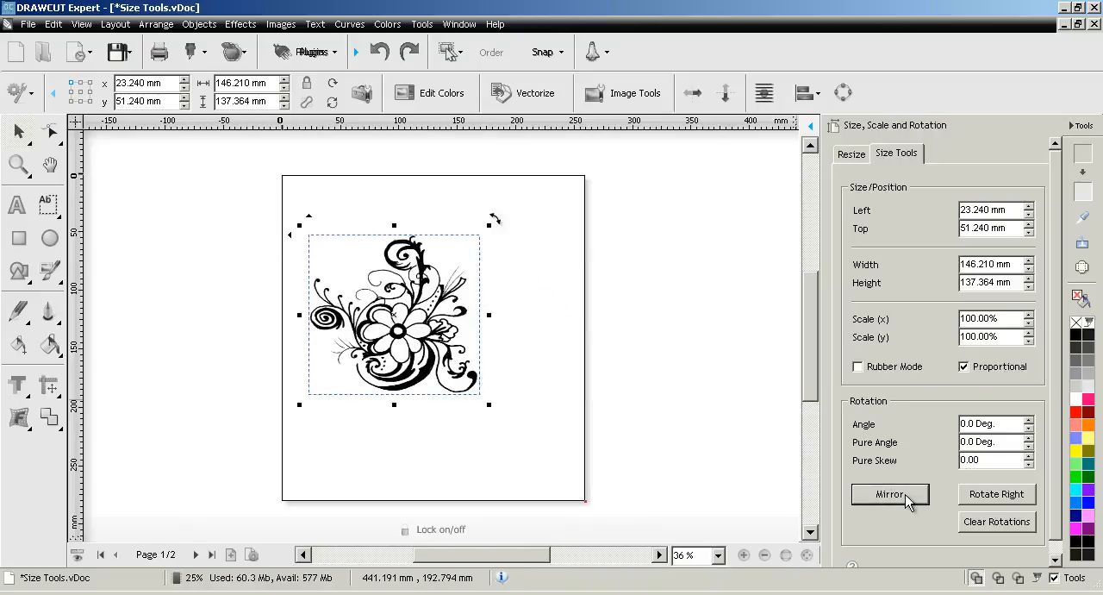
click(891, 494)
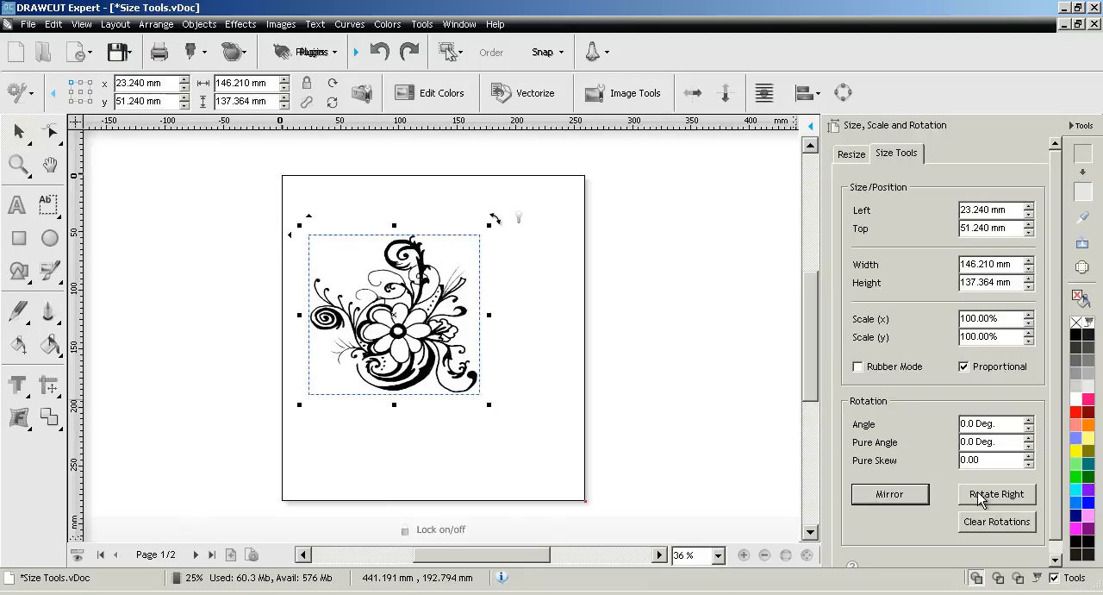
click(996, 493)
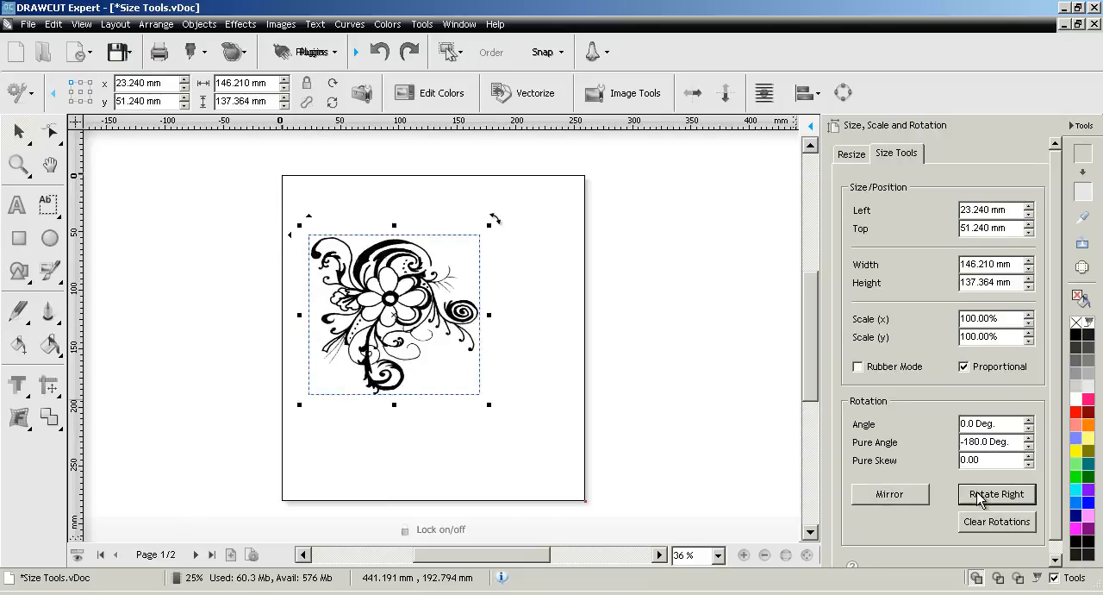
click(996, 494)
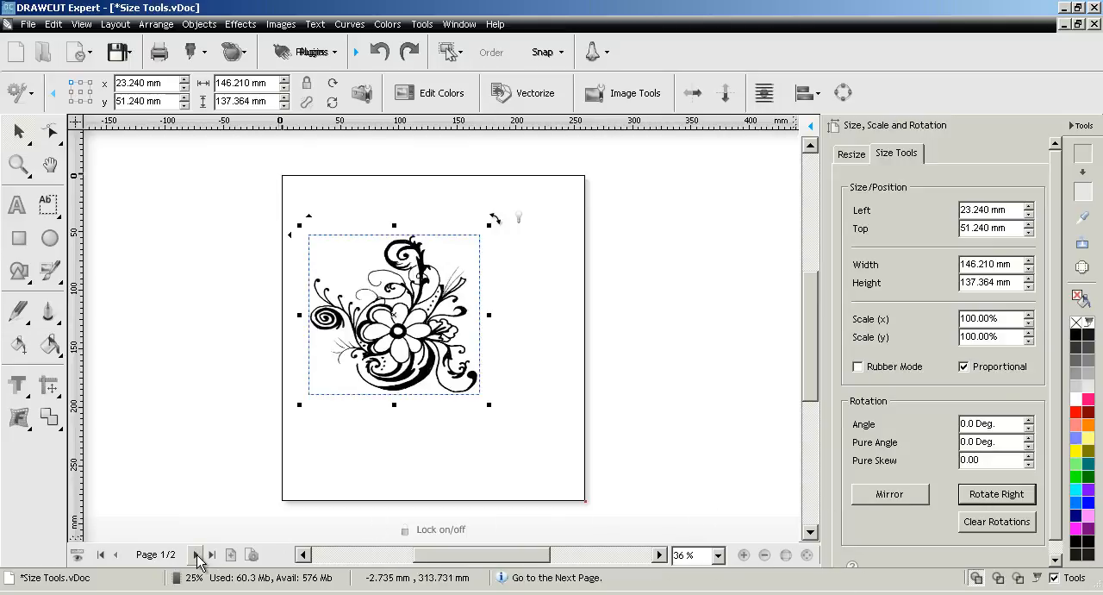
click(196, 554)
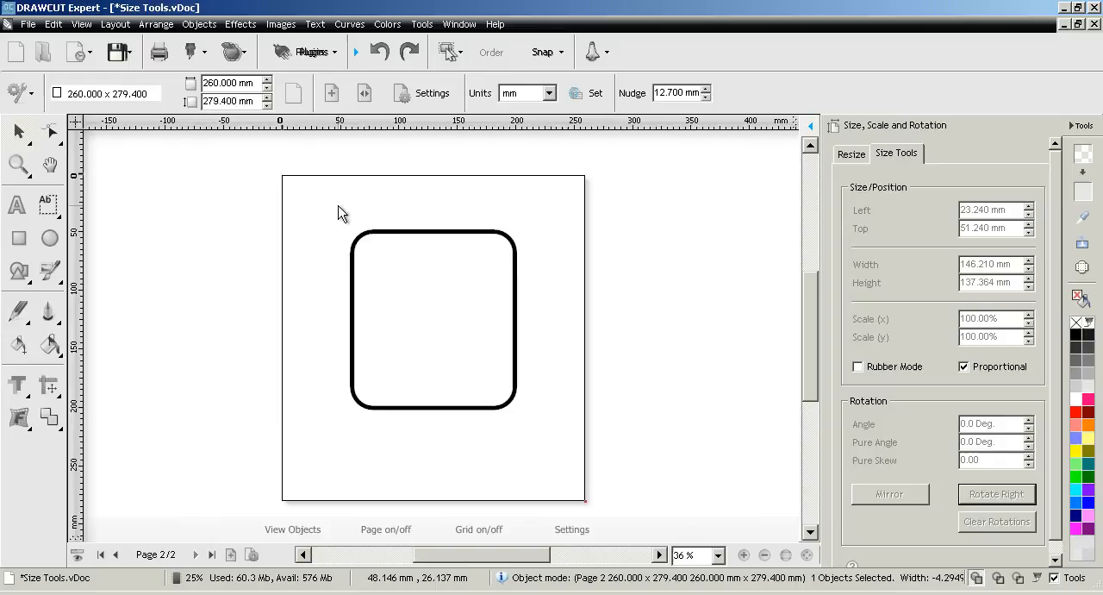
click(433, 320)
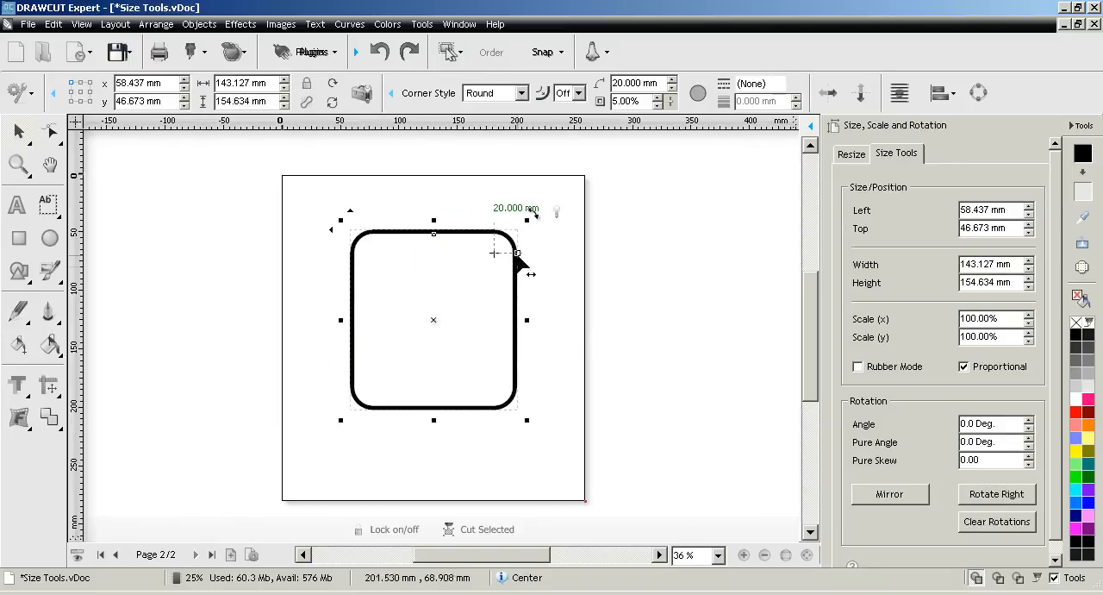
mouse_move(517, 255)
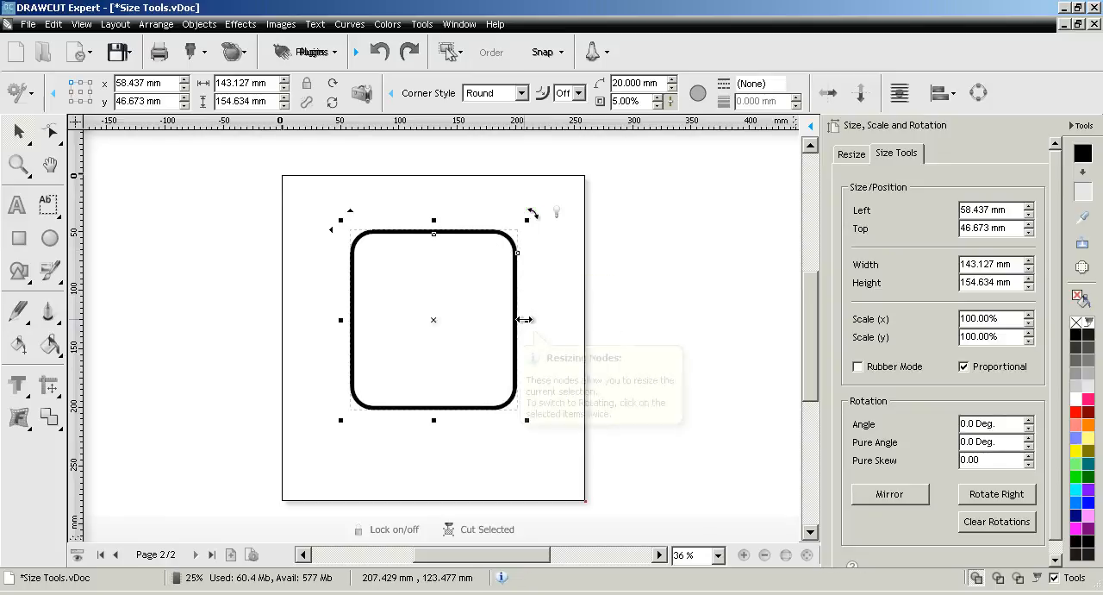
drag(517, 320, 590, 320)
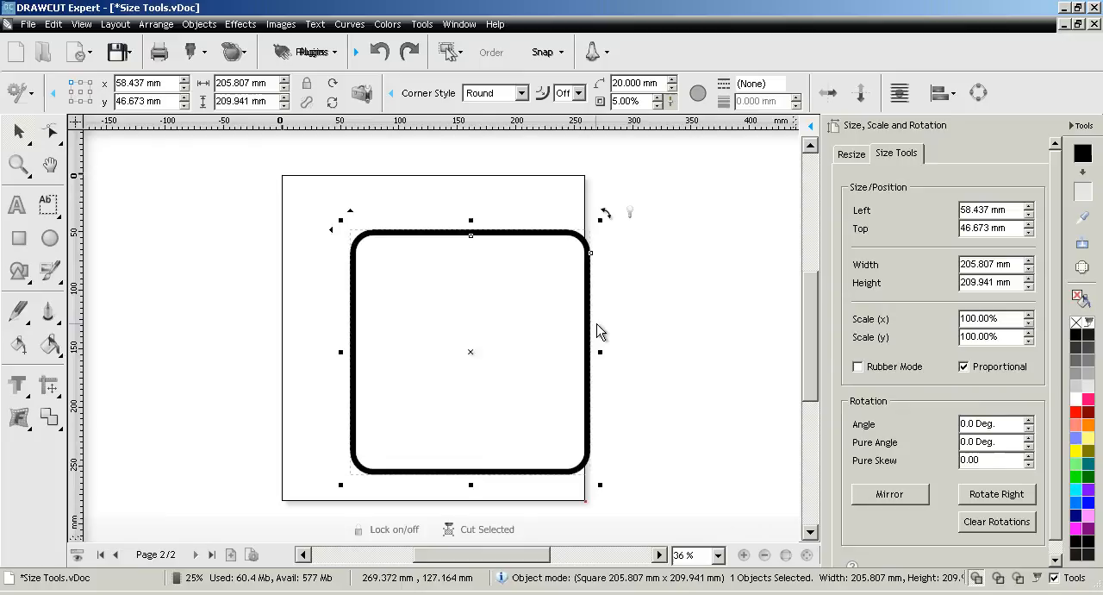
drag(591, 342, 535, 343)
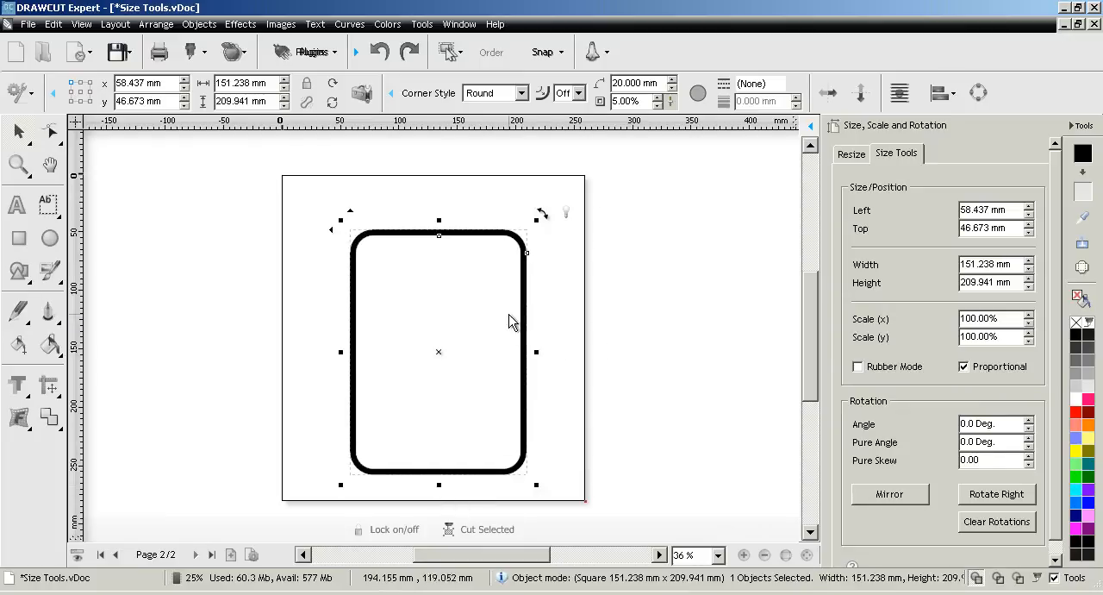
mouse_move(447, 457)
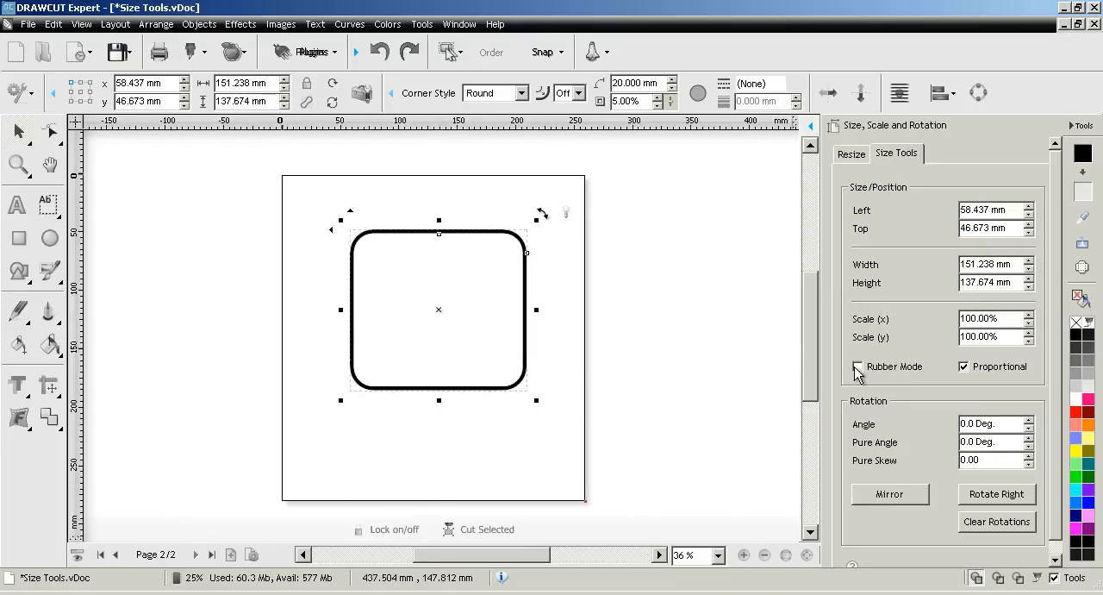
click(857, 366)
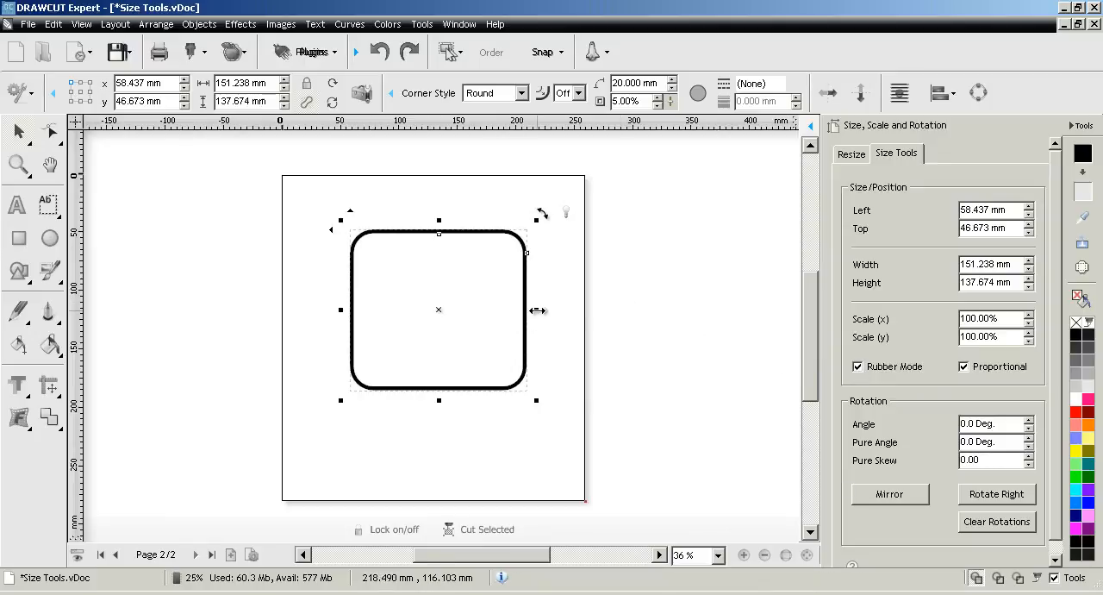
drag(537, 309, 490, 303)
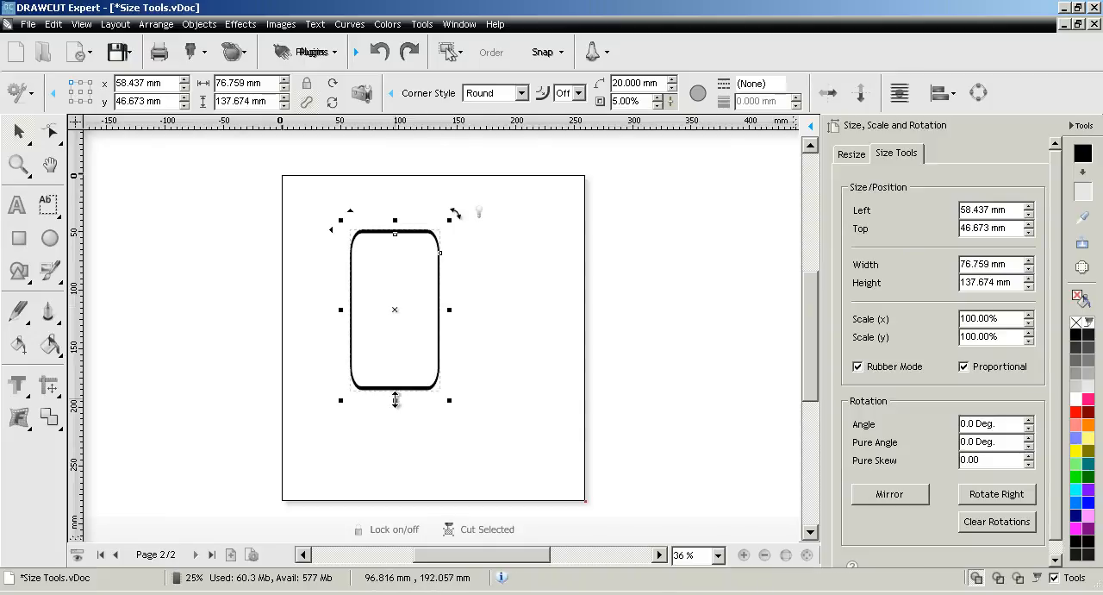
drag(394, 400, 391, 478)
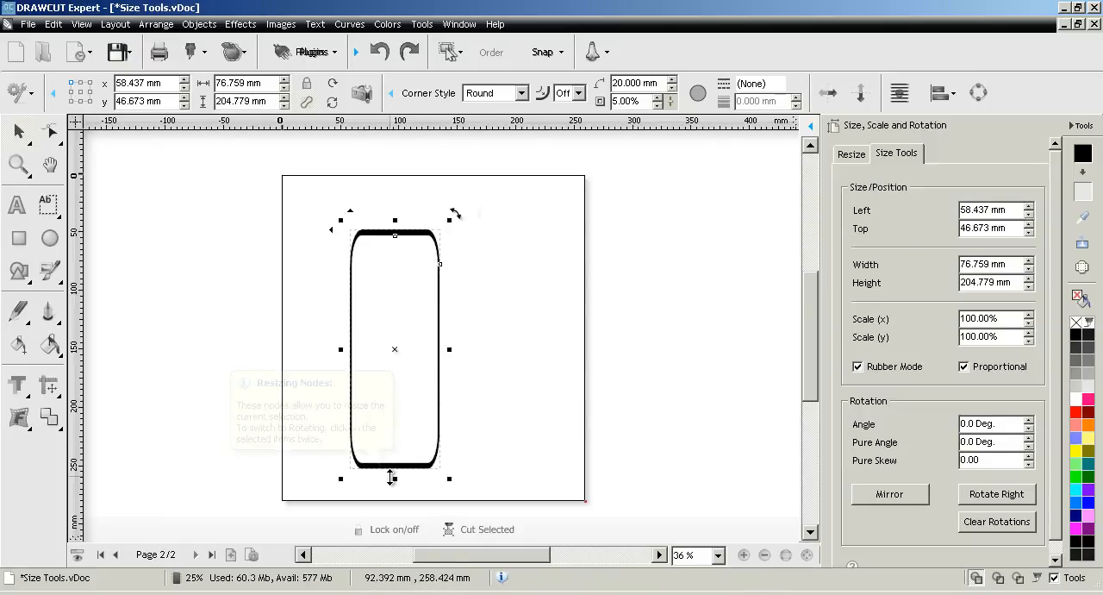
mouse_move(449, 347)
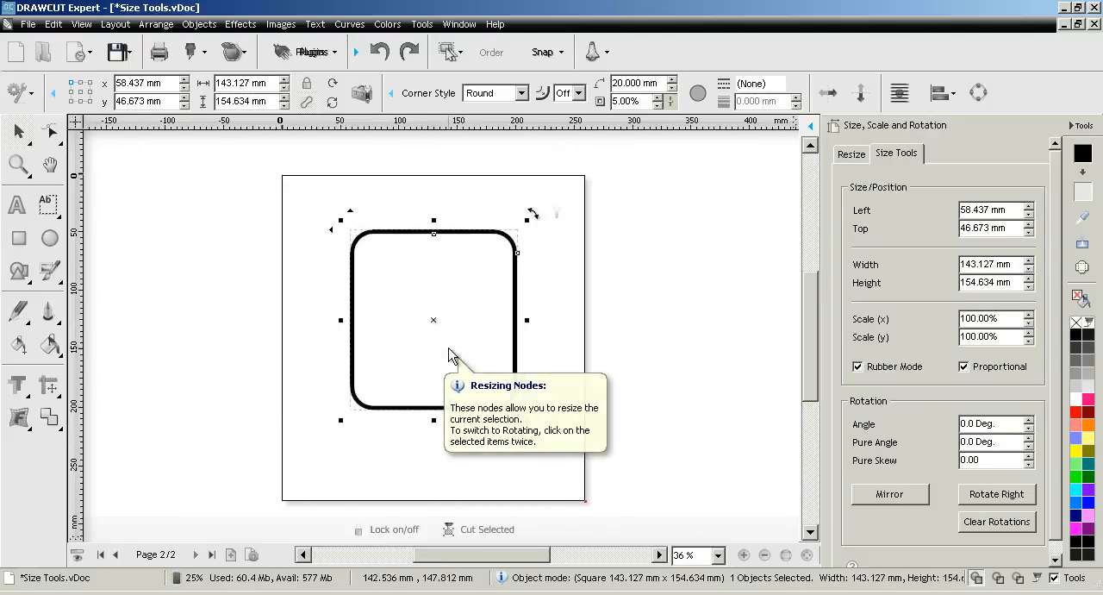
mouse_move(706, 341)
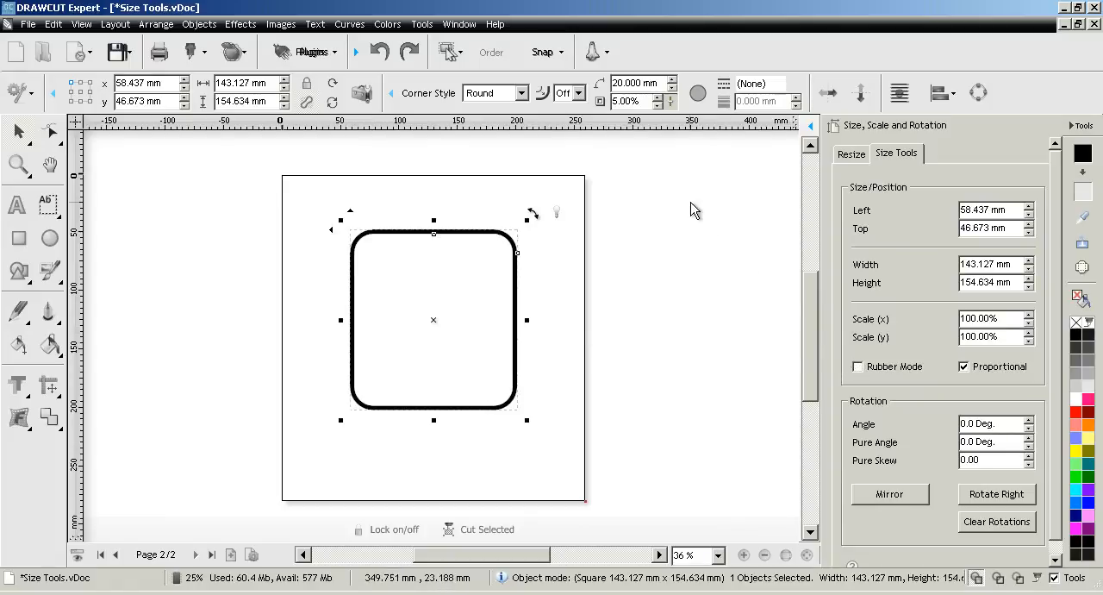
Step: Turn corner-radius scaling On, then narrow the rectangle and resize it back to nearly square
click(580, 93)
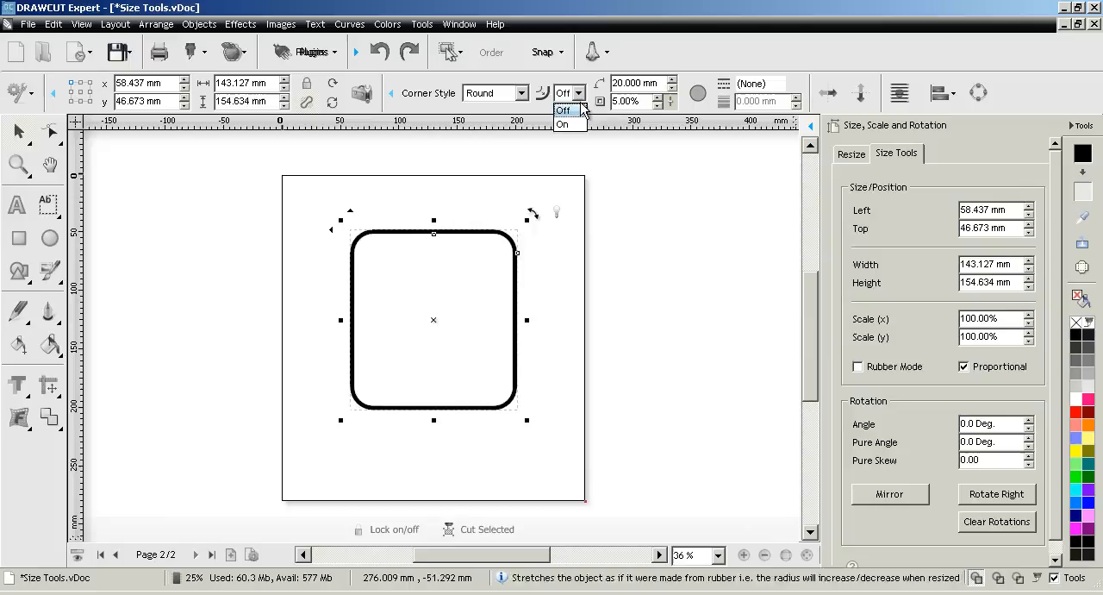
click(562, 125)
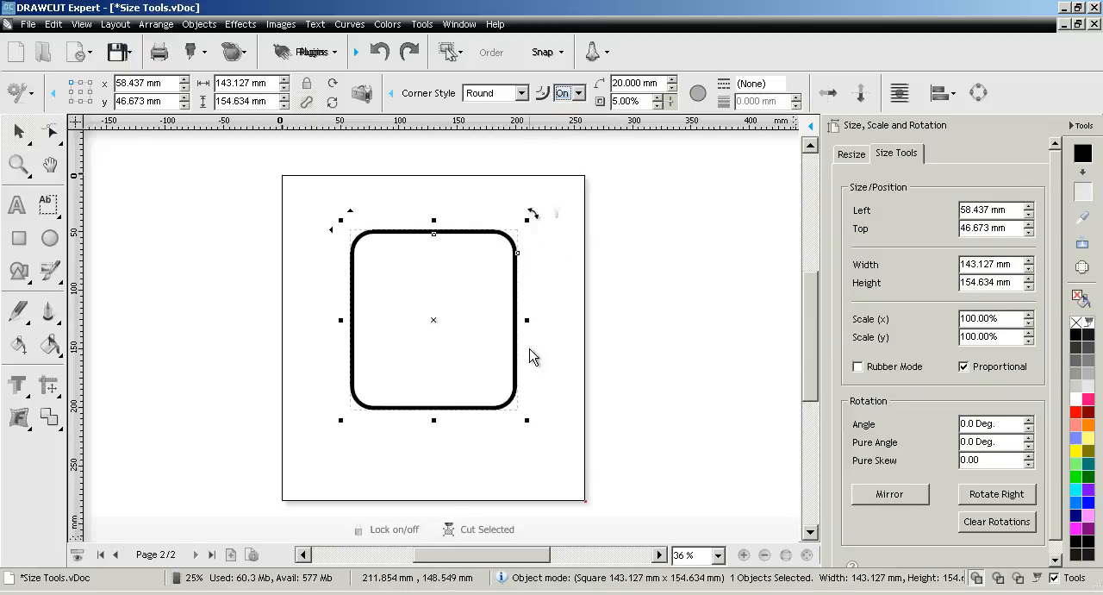
drag(525, 320, 474, 320)
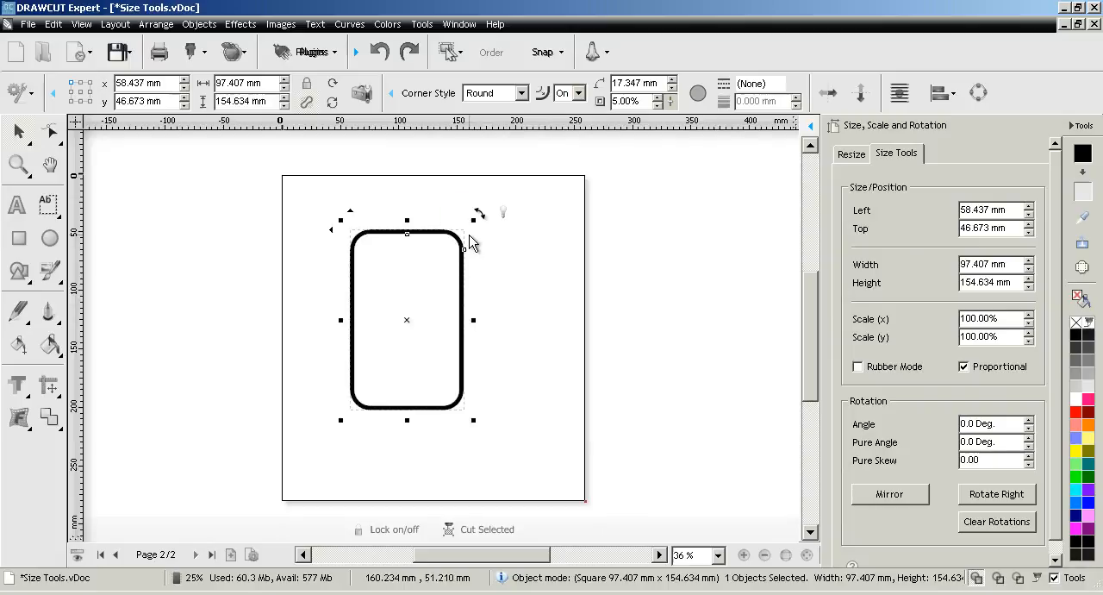
mouse_move(446, 250)
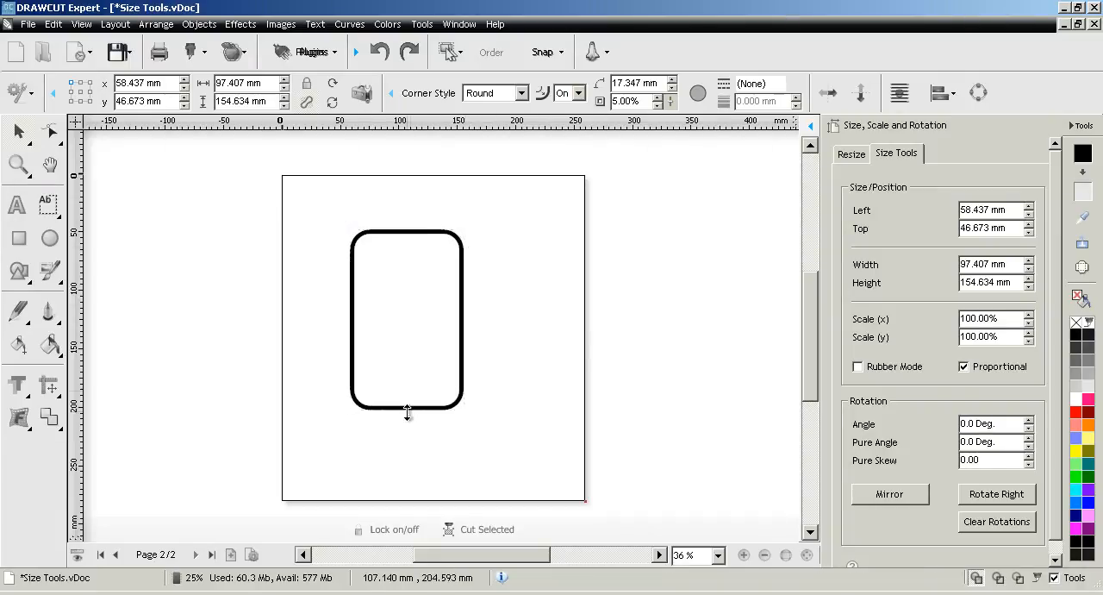
drag(406, 411, 407, 352)
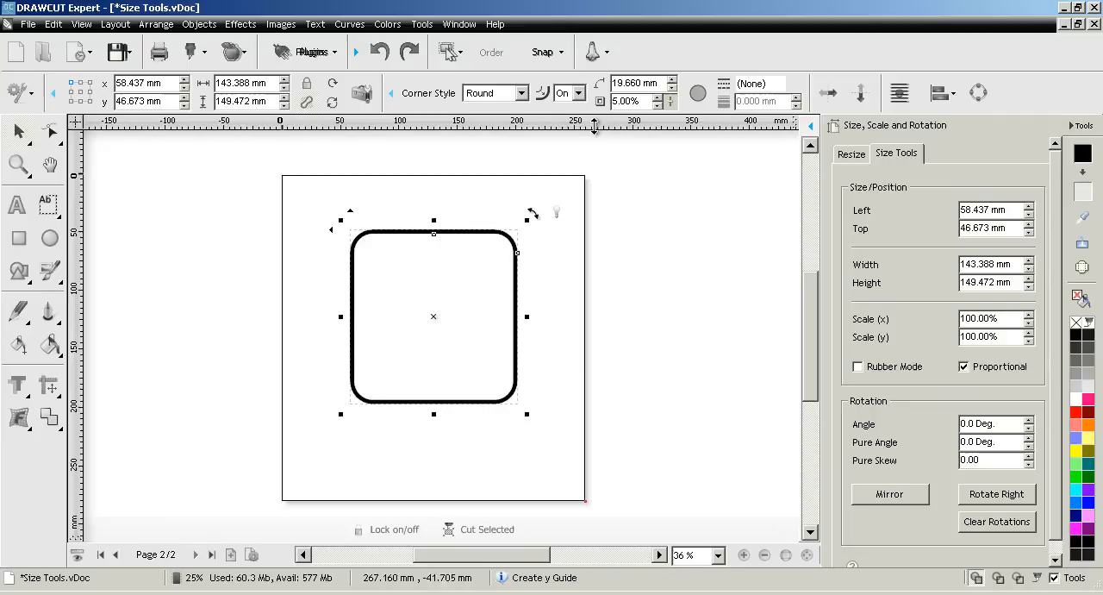
Step: Turn corner-radius scaling Off and enlarge the square to about 171 × 178 mm
click(580, 94)
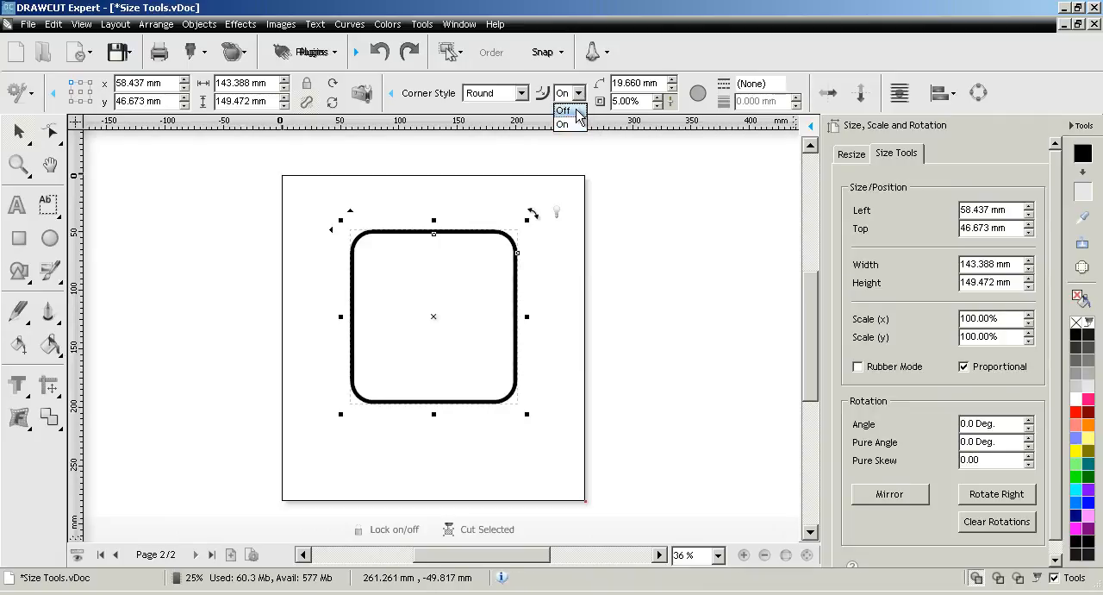
click(562, 110)
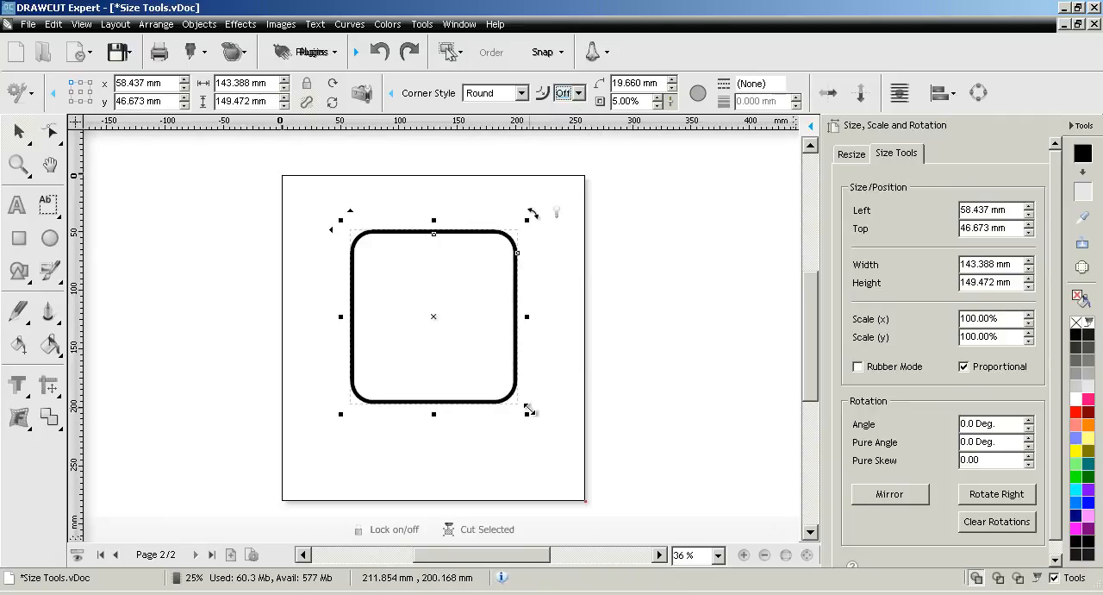
drag(528, 410, 559, 449)
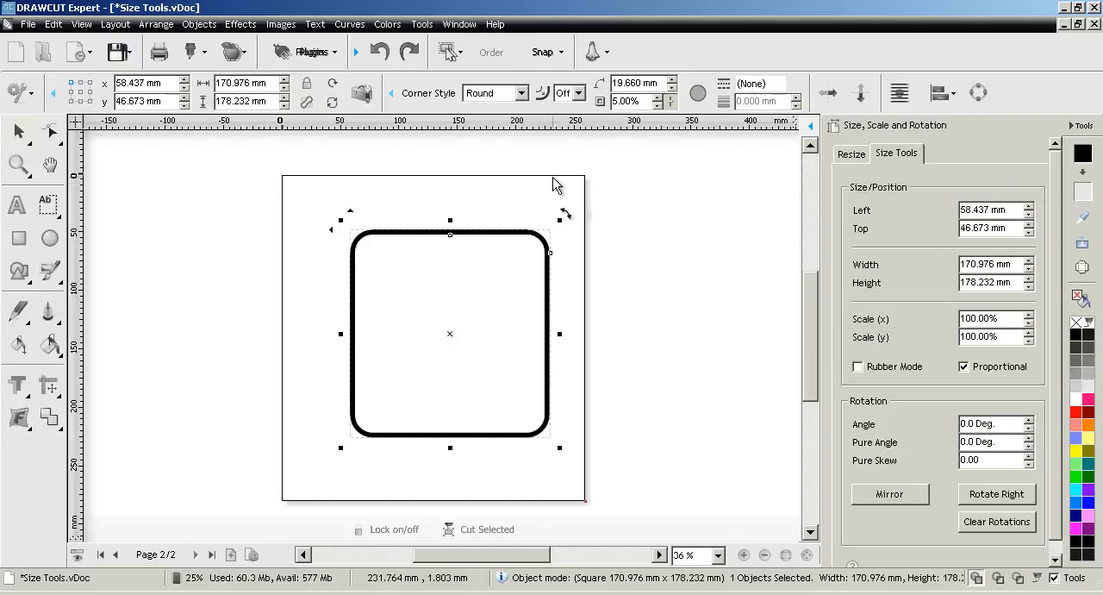
mouse_move(550, 252)
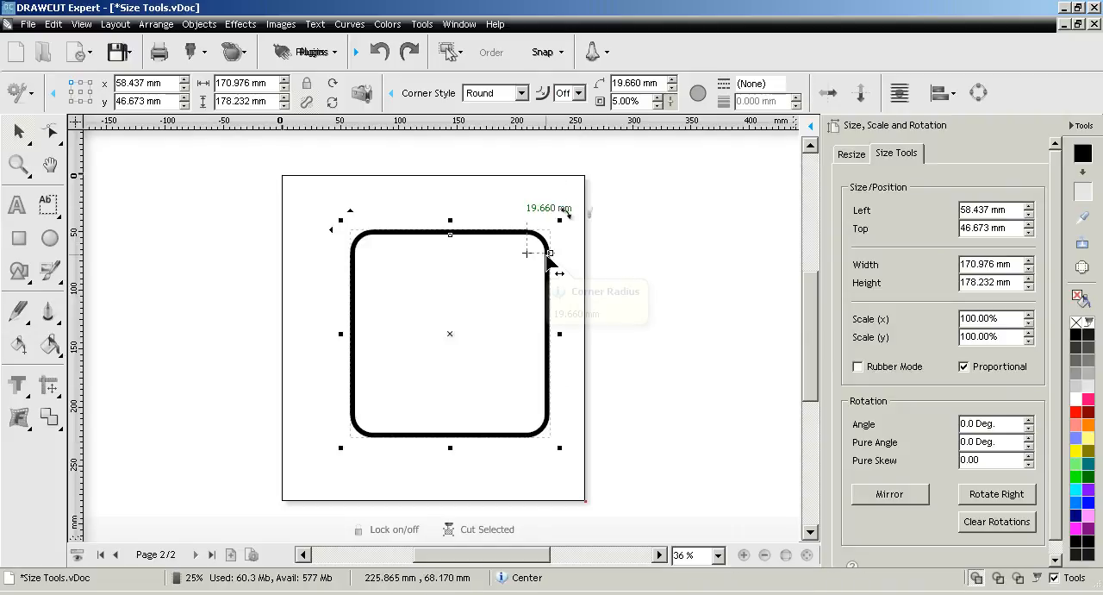
mouse_move(642, 297)
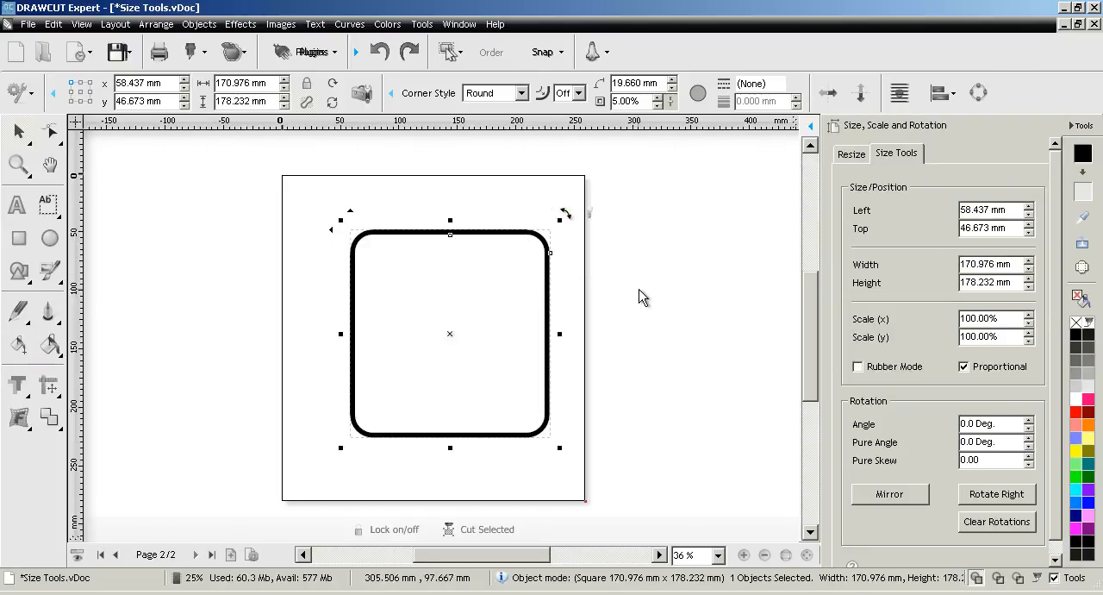
mouse_move(660, 285)
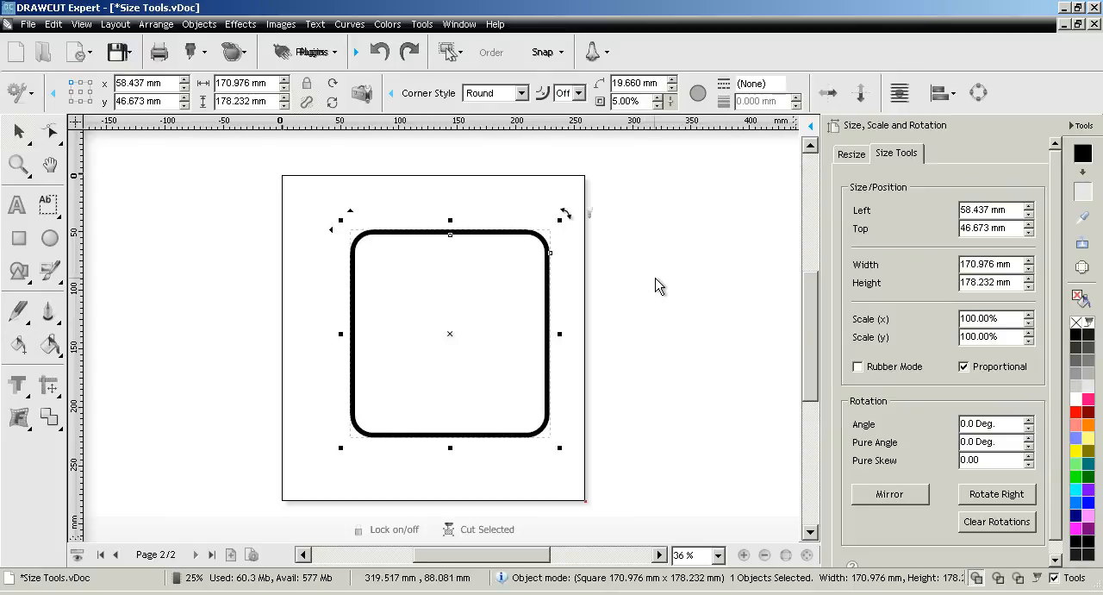